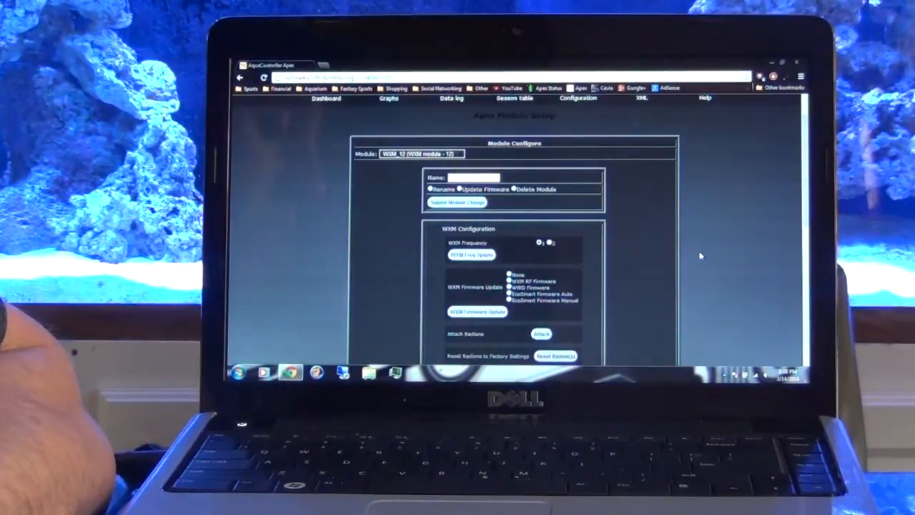
Reload the Module Setup page via Configuration > Modules, showing Disp_1
click(577, 97)
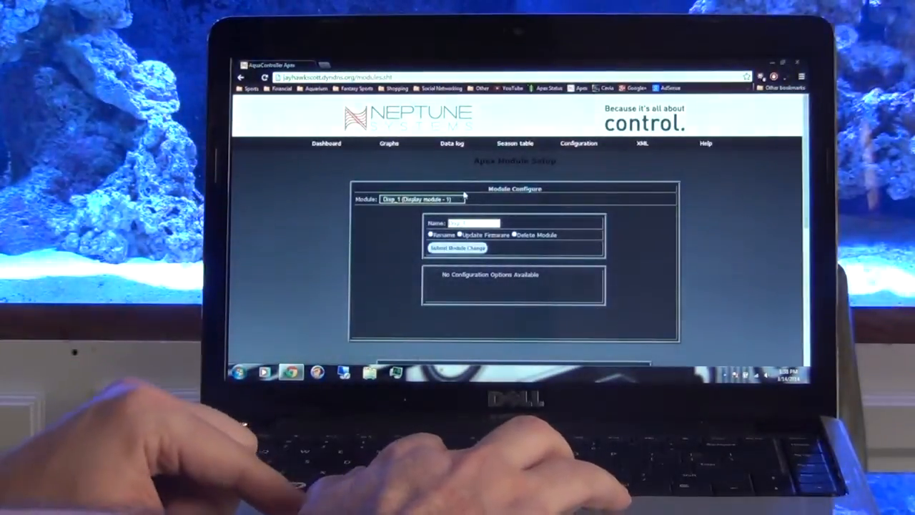
Select the WXM_12 module and bring its WXM Configuration settings into view
click(421, 199)
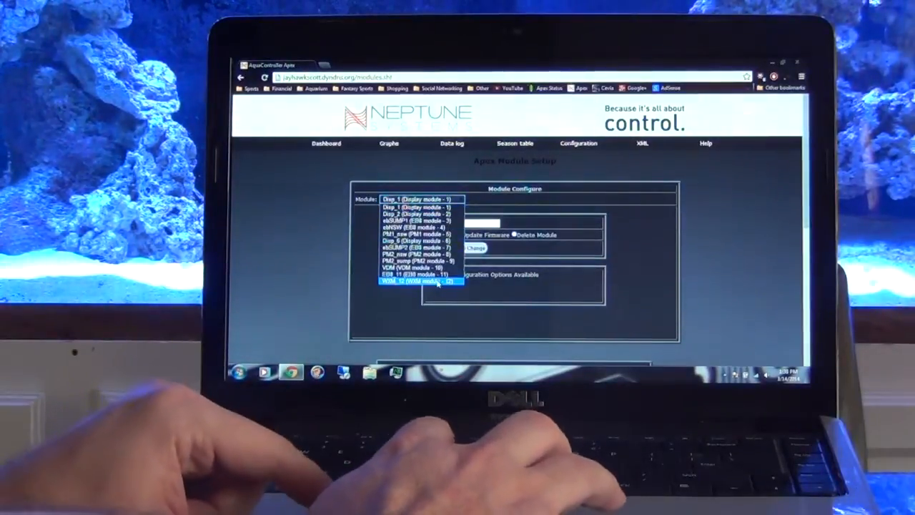
click(418, 279)
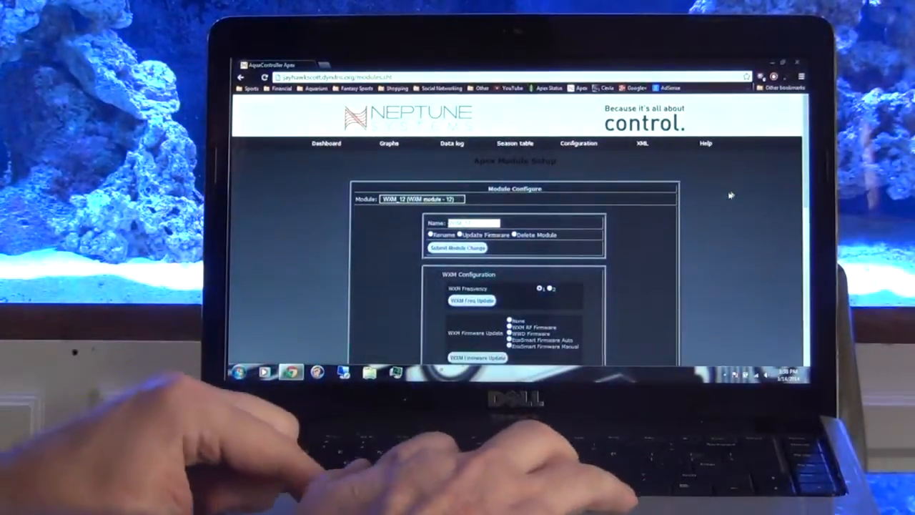
scroll(down, 3)
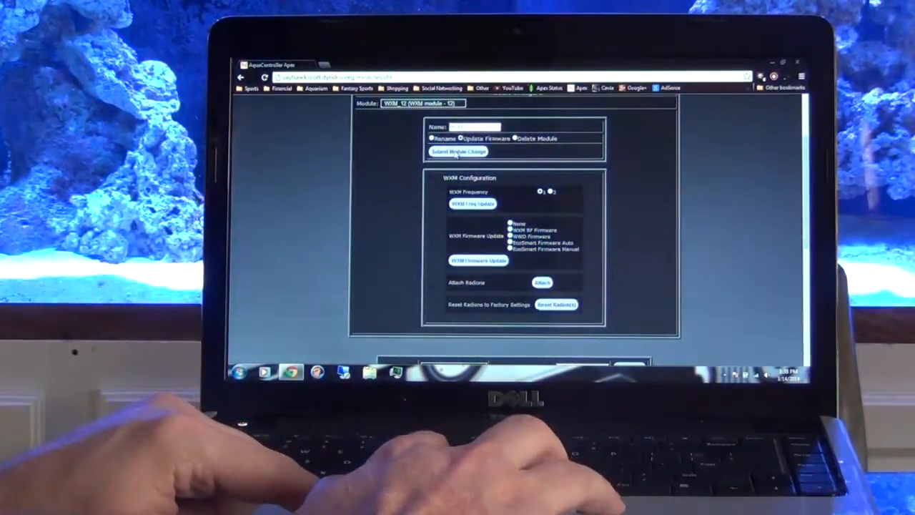
Request a WXM firmware update for the WXM_12 module
click(457, 151)
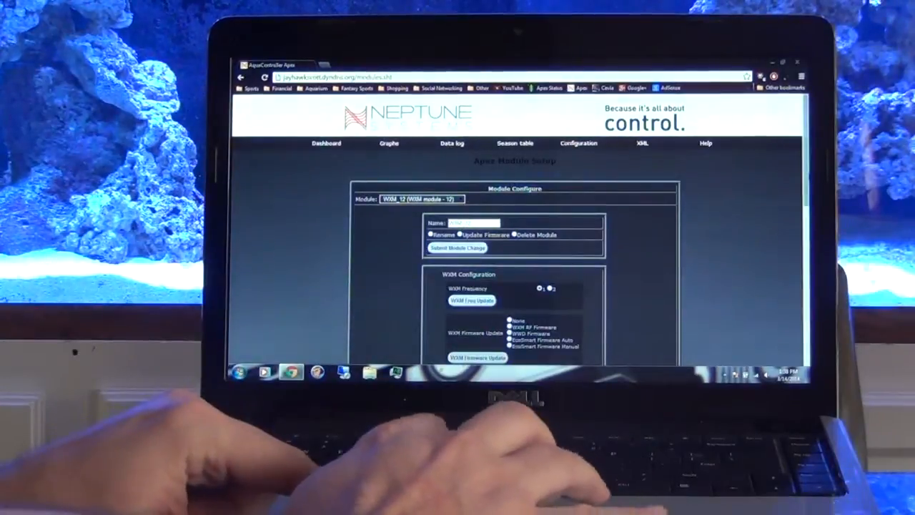
scroll(down, 3)
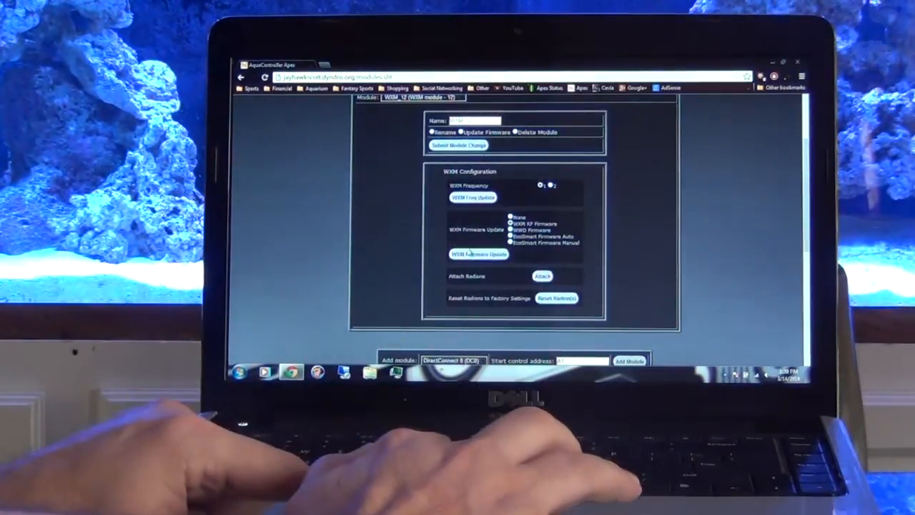
click(477, 254)
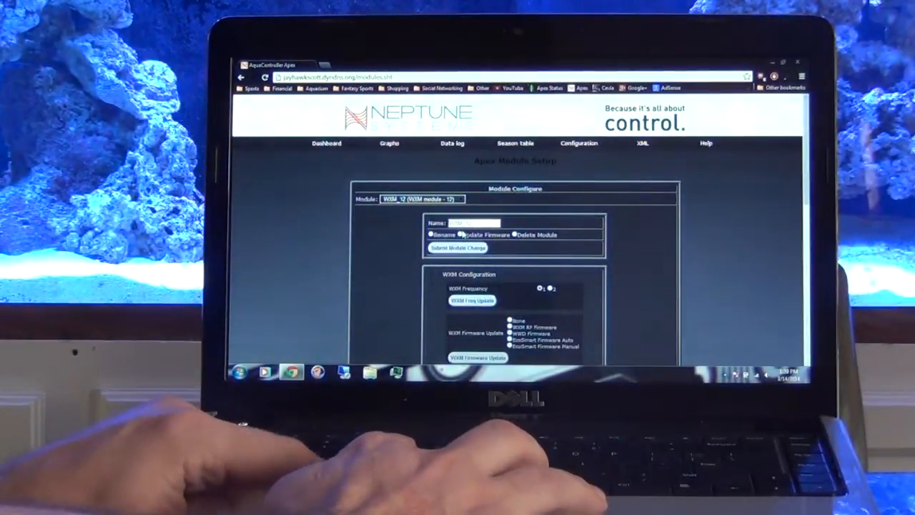
click(457, 247)
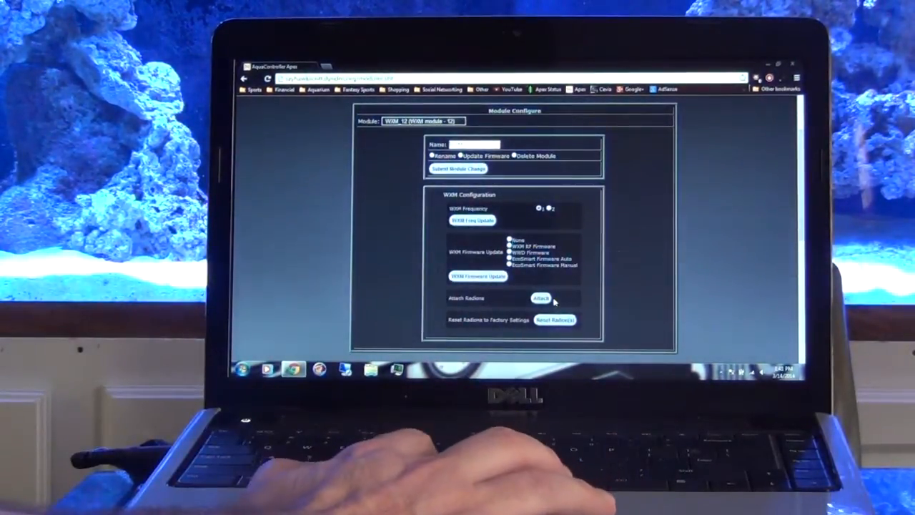
mouse_move(555, 320)
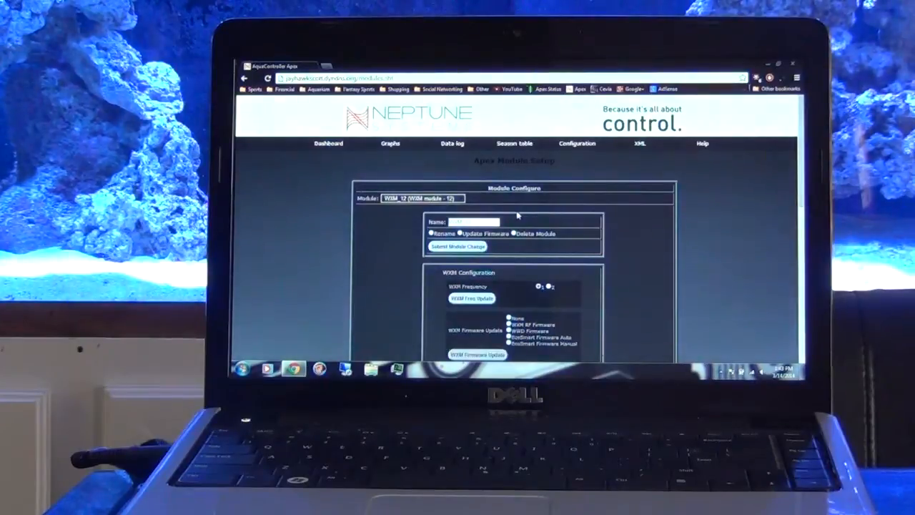
Trigger Reset Radions to Factory Settings, raising the factory-defaults confirmation warning
scroll(down, 3)
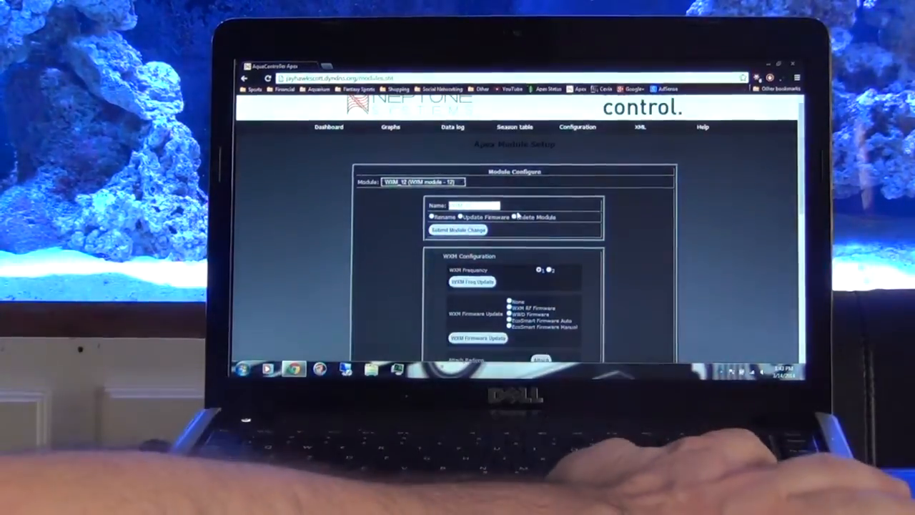
scroll(down, 3)
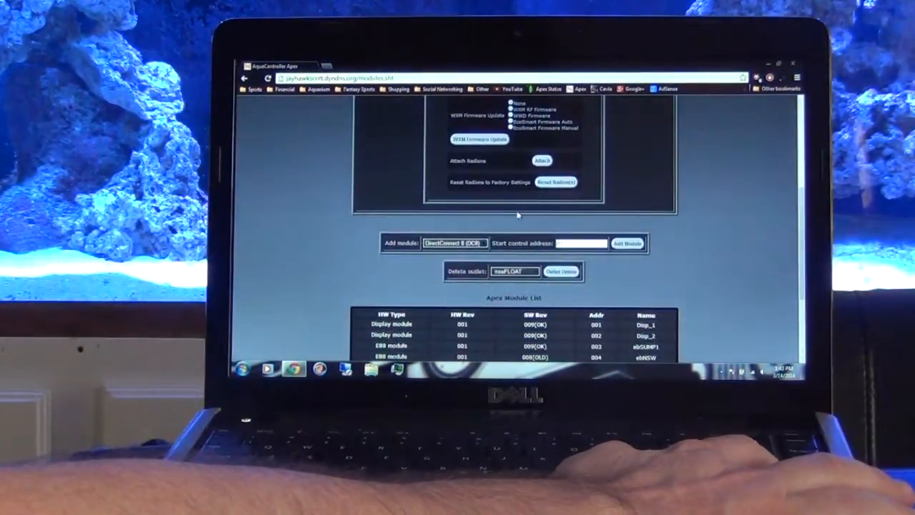
scroll(down, 3)
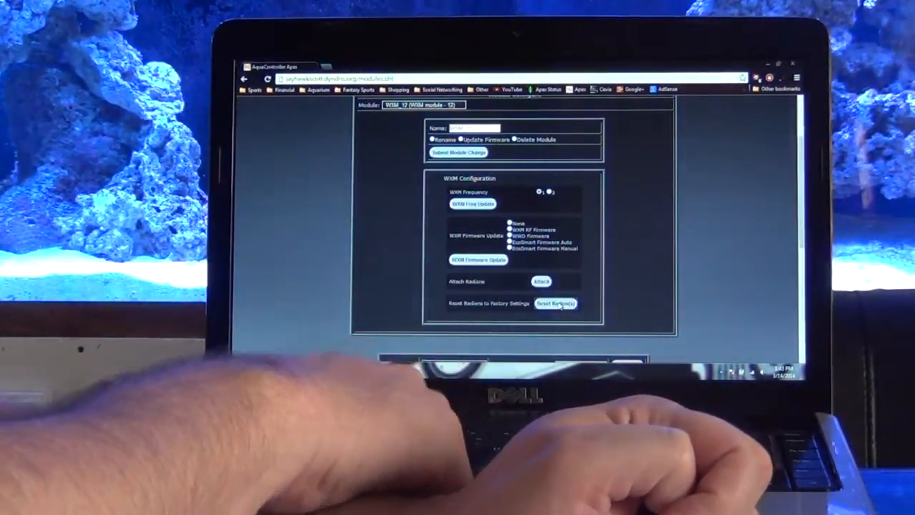
click(556, 302)
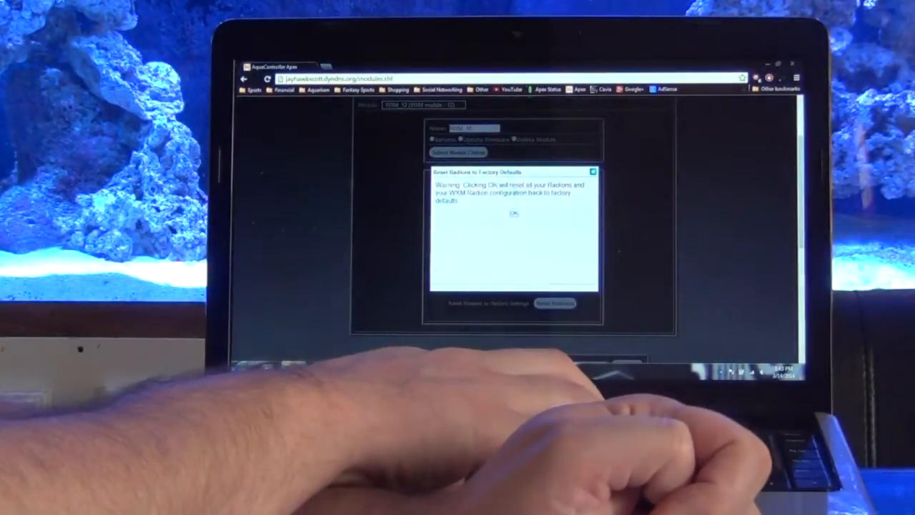